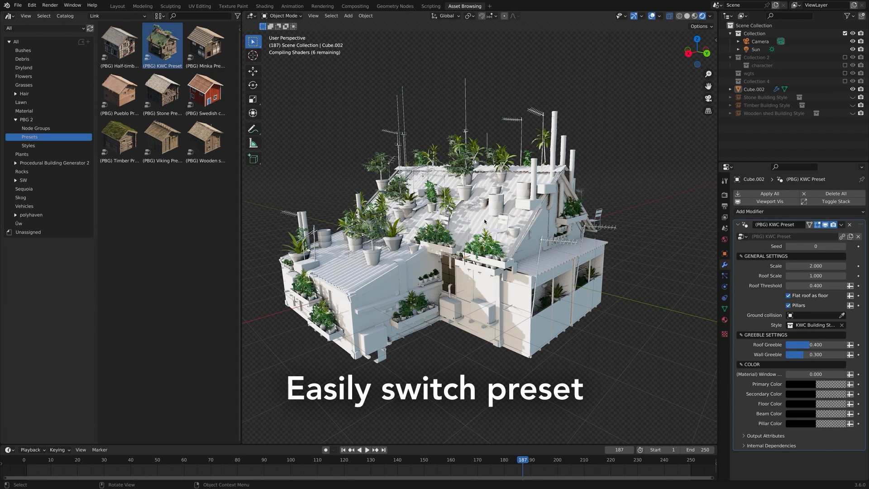
- Raise the KWC preset's Seed value three times to generate different building layouts
{"action": "left_click", "coordinate": [843, 246]}
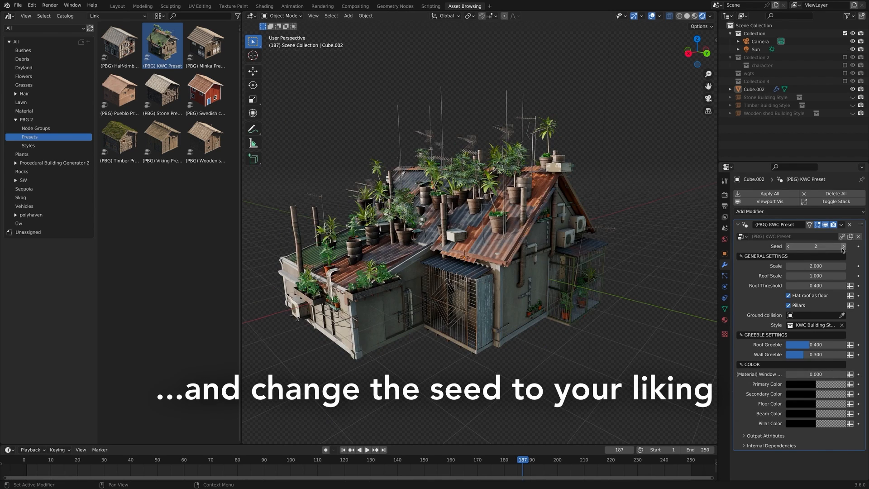
{"action": "left_click", "coordinate": [842, 246]}
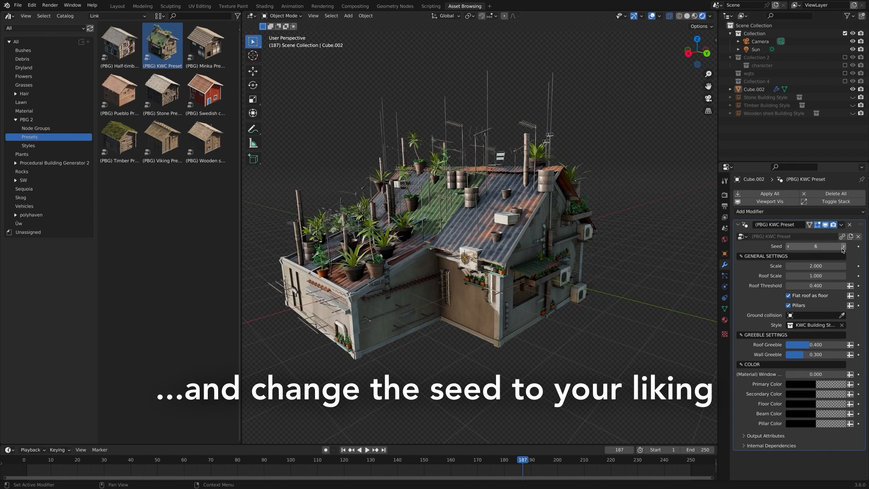
{"action": "left_click", "coordinate": [843, 246]}
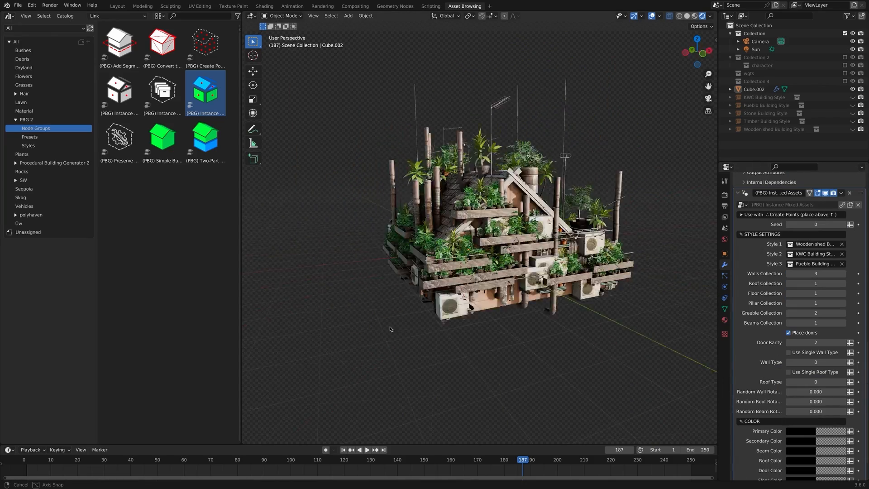
- Select the PBG 2 > Styles catalog in the Asset Browser to list building styles
{"action": "left_click", "coordinate": [28, 146]}
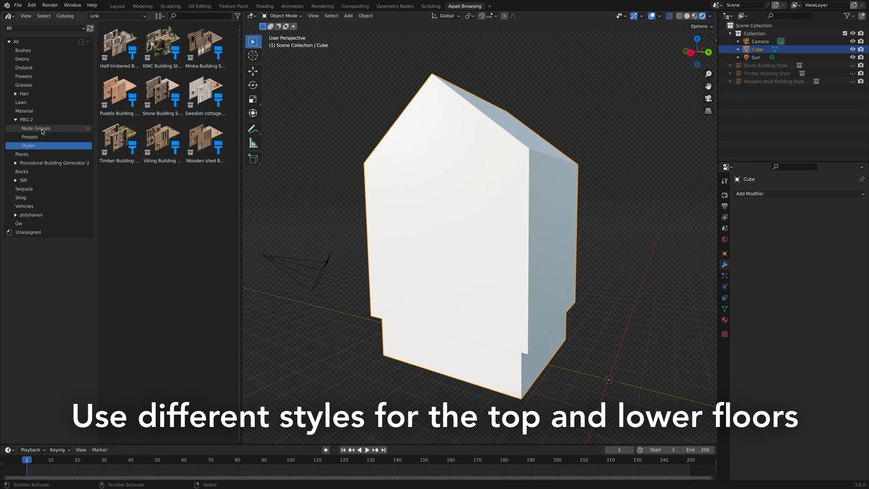